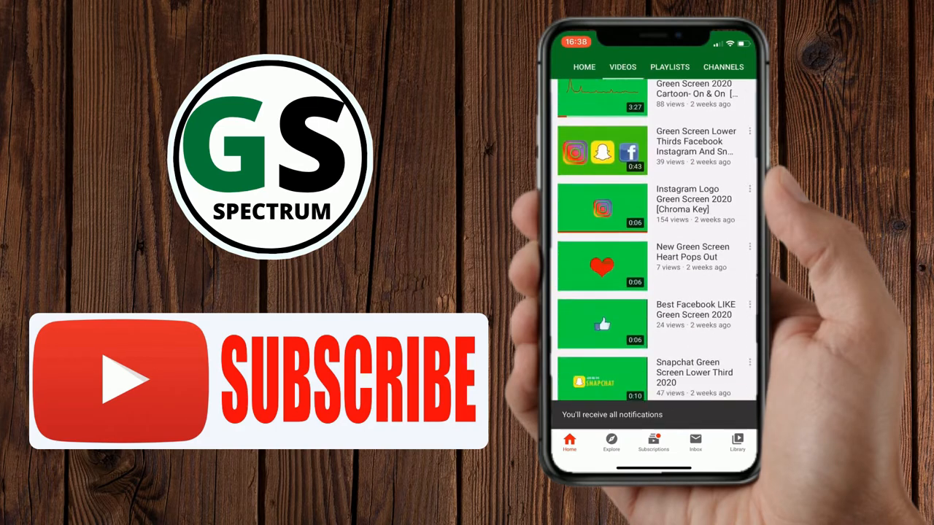
- Scroll the GS Spectrum Videos list and play 'Chroma Key Green Screen - Audio Spectrum 2020'
scroll("down", 3)
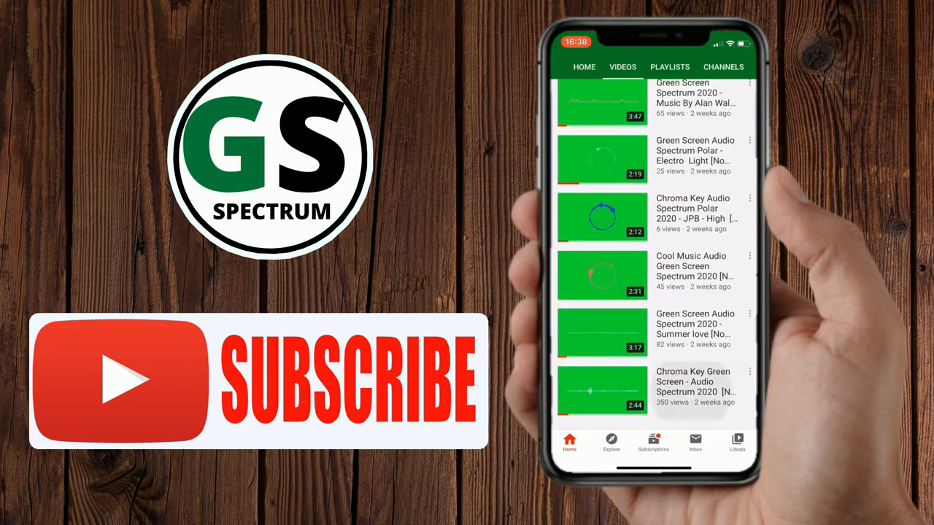
left_click(601, 391)
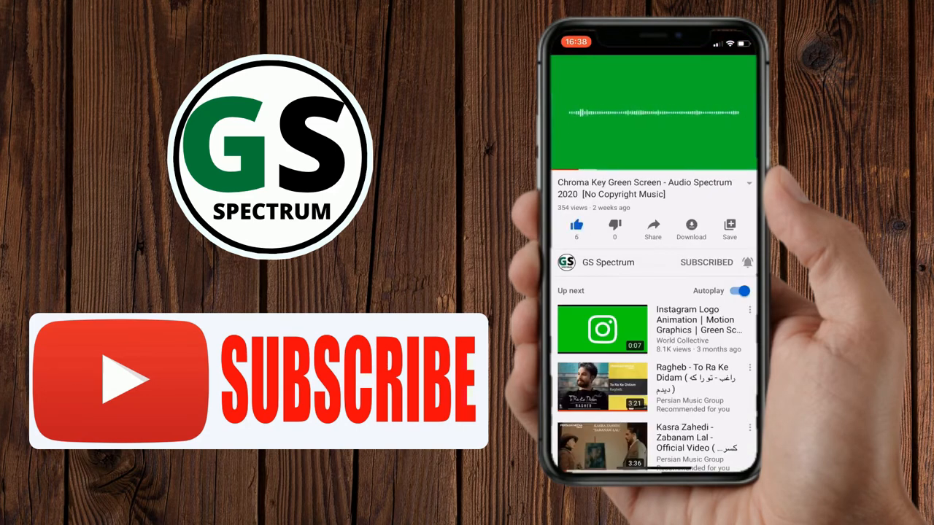